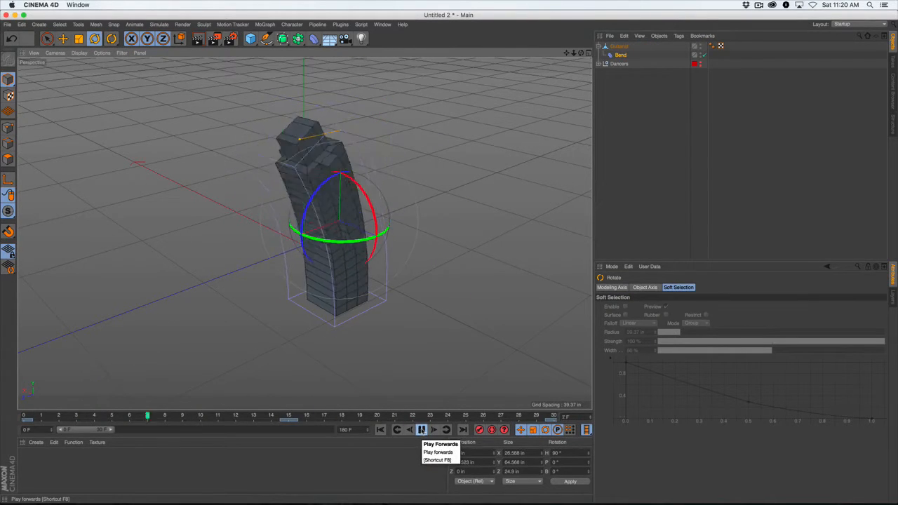
Step: Play the timeline so the segmented box bends under its deformer
left_click(421, 430)
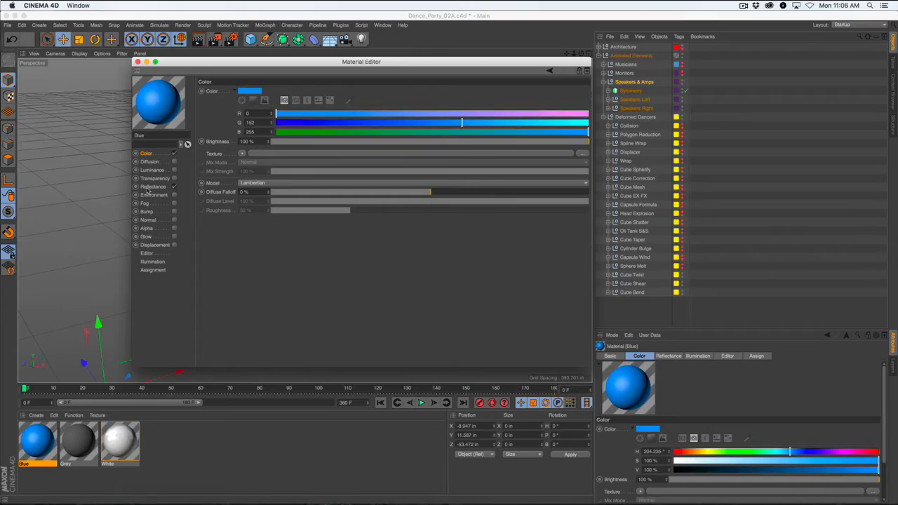
Step: Switch the blue material from its Color channel to the Reflectance channel
left_click(153, 187)
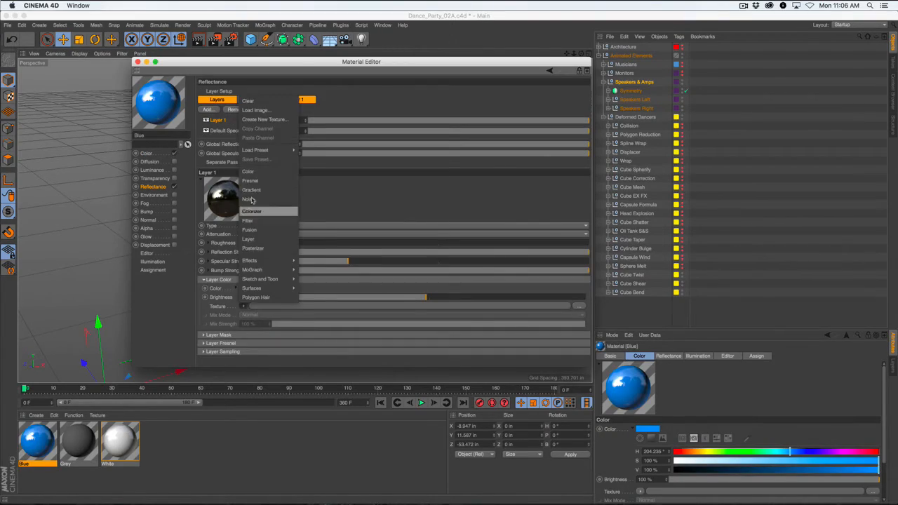